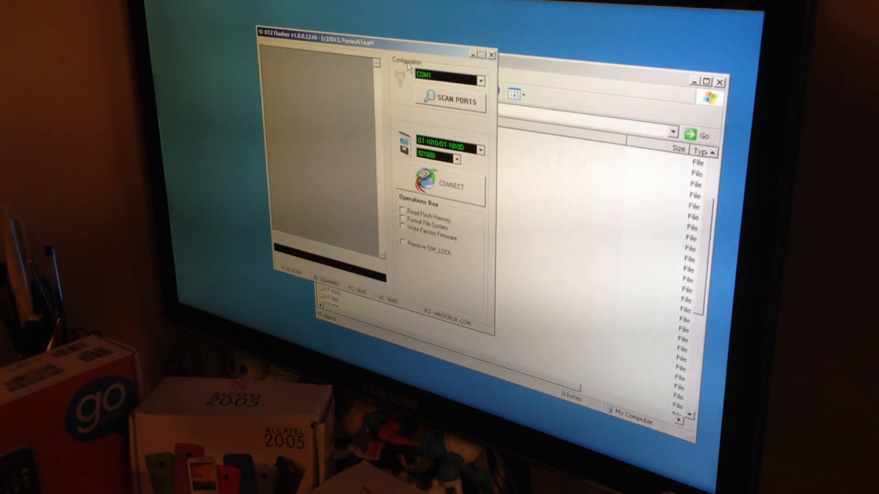
Step: Choose USB as the connection type for the OT-2005/OT-2005D model
left_click(480, 80)
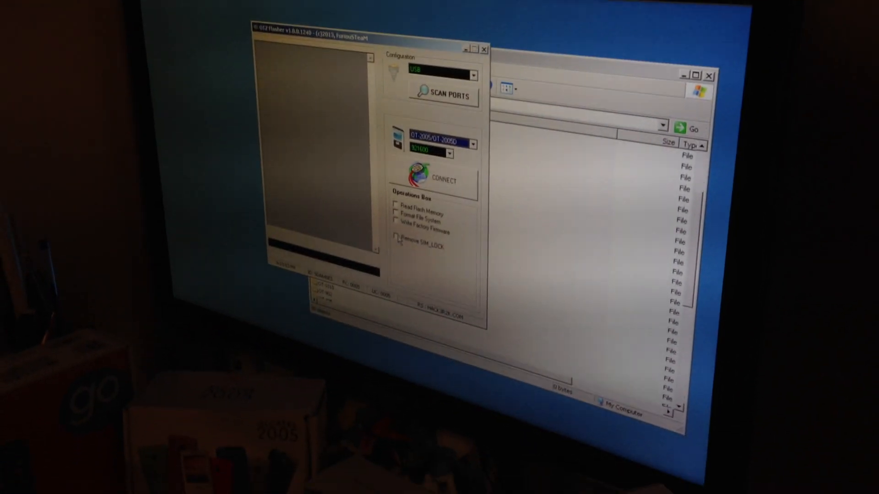
Step: Tick Remove SIM_LOCK and start connecting to the phone to unlock it
left_click(398, 241)
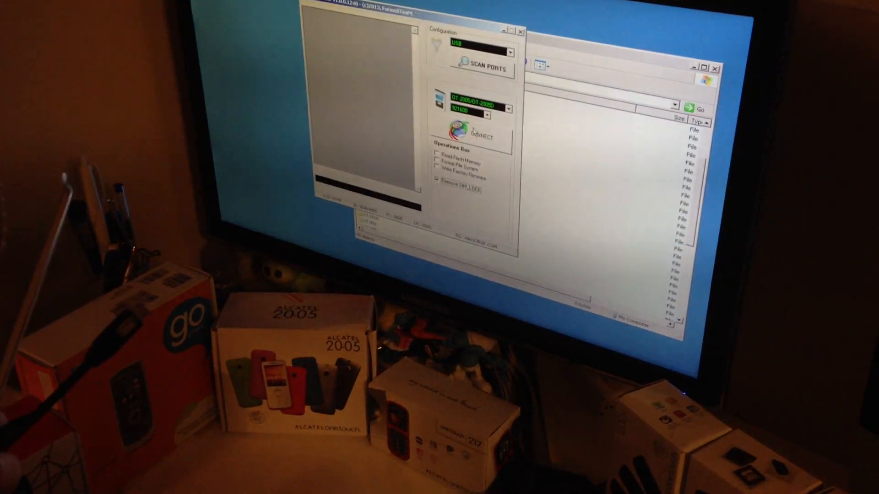
left_click(478, 134)
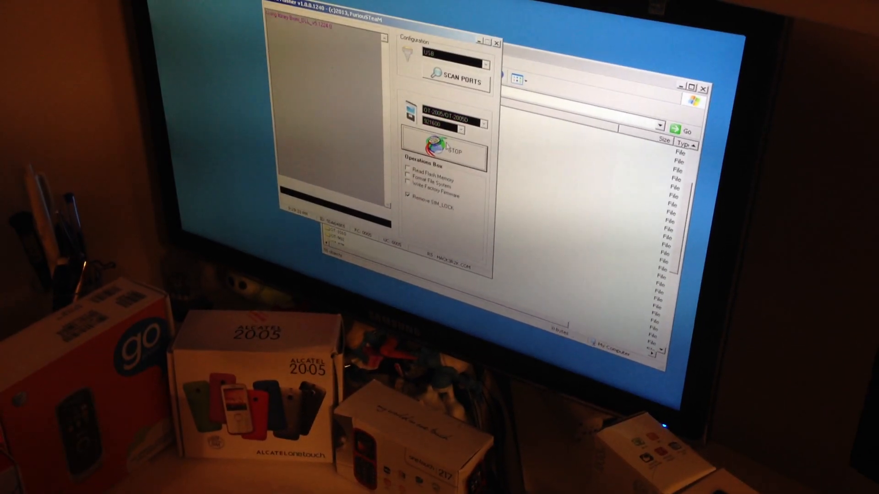